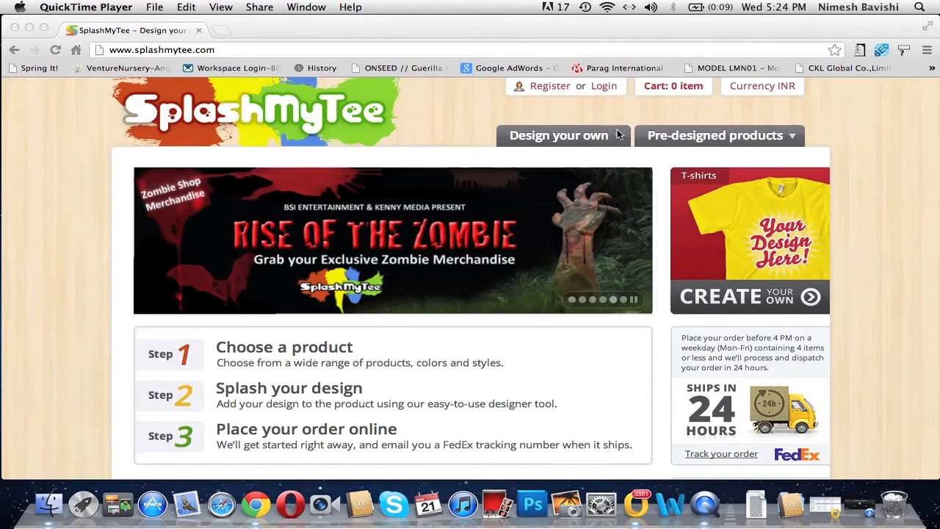
# Start designing the 'Travel mug- Metal with Anti Spill cap' from the Mugs catalogue
pyautogui.click(558, 136)
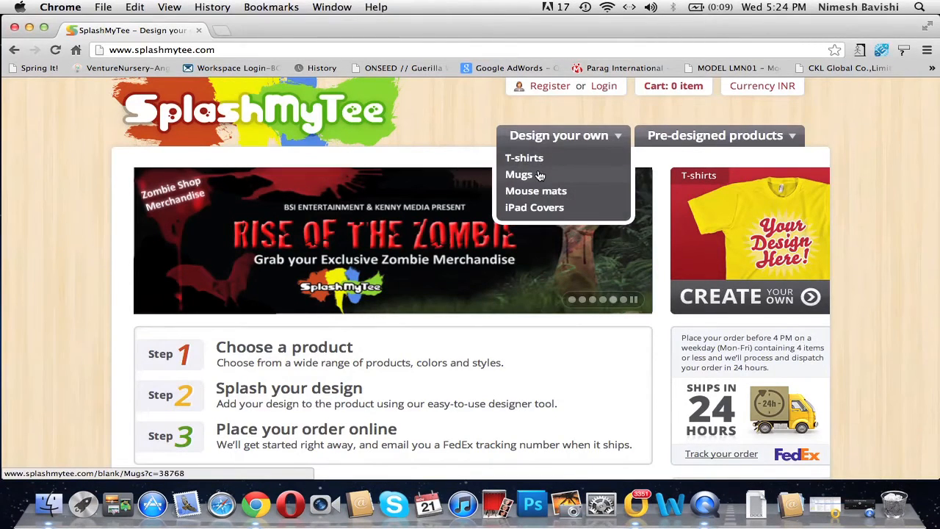
pyautogui.click(519, 174)
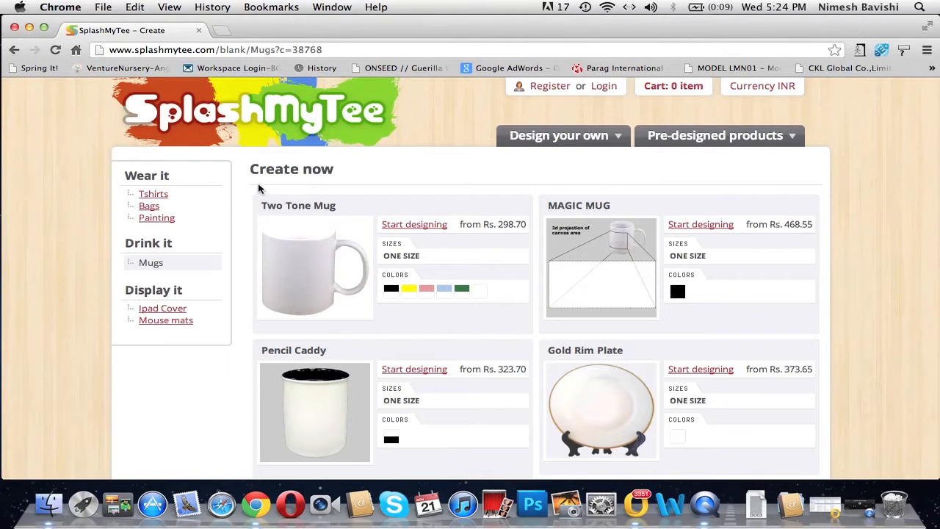
pyautogui.scroll(-3)
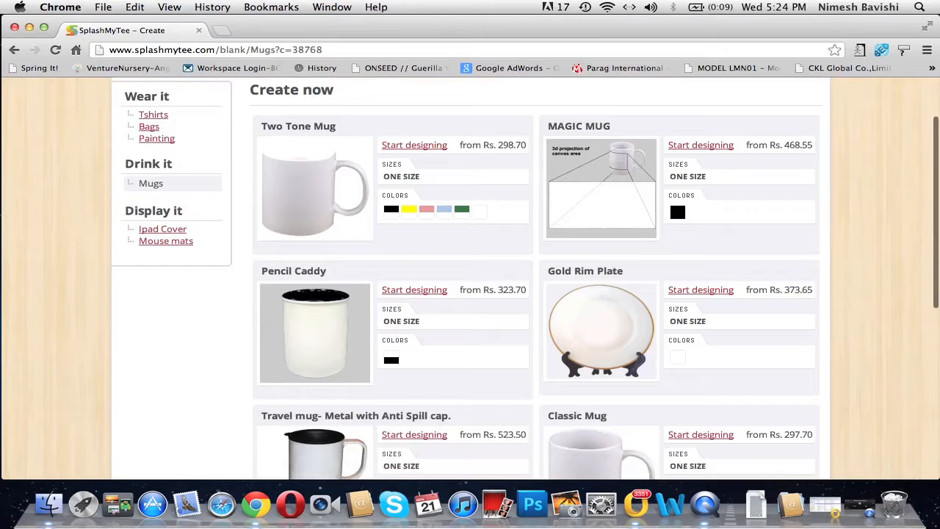
pyautogui.scroll(-3)
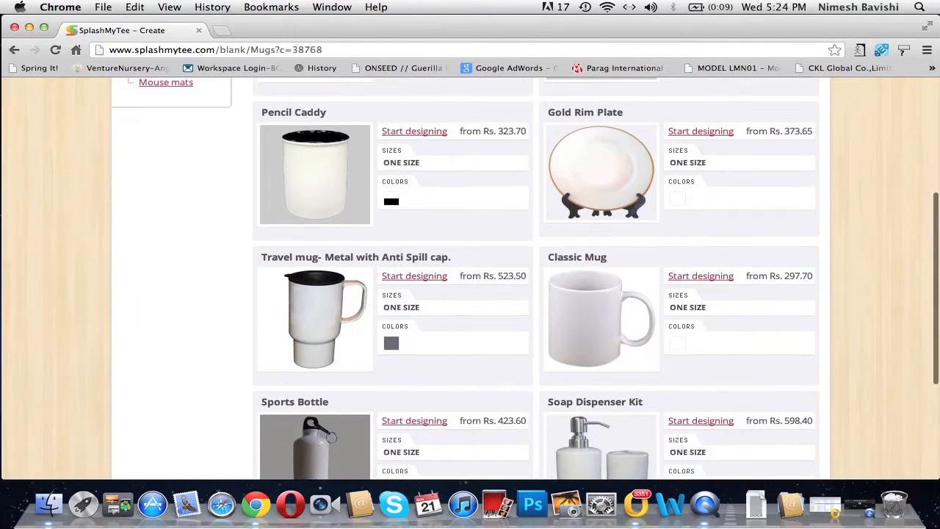
pyautogui.scroll(-3)
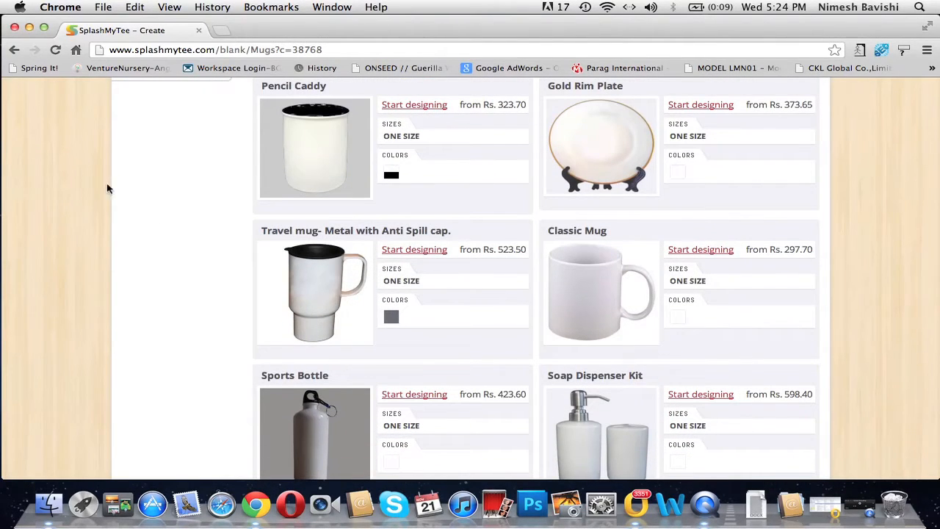
pyautogui.click(414, 249)
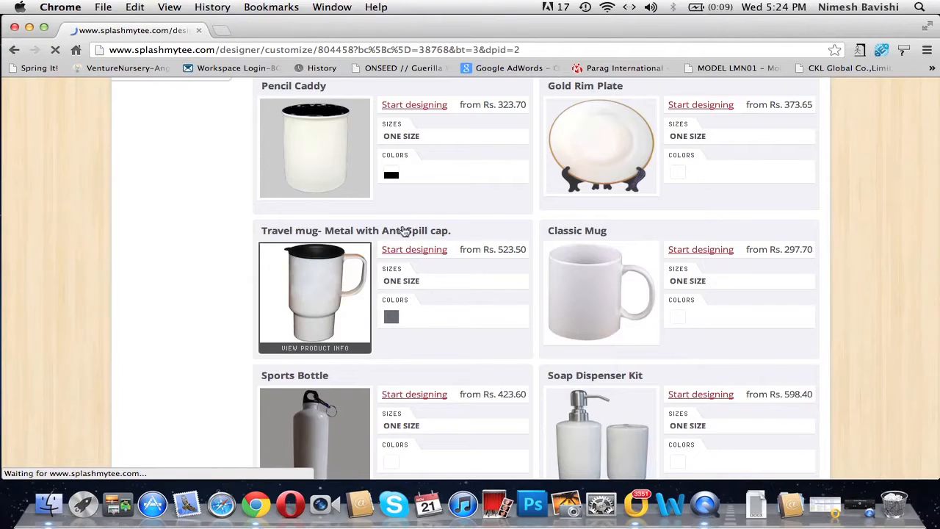
# Choose Add Design in the Get Started dialog to reach the Select Artwork window
pyautogui.click(414, 250)
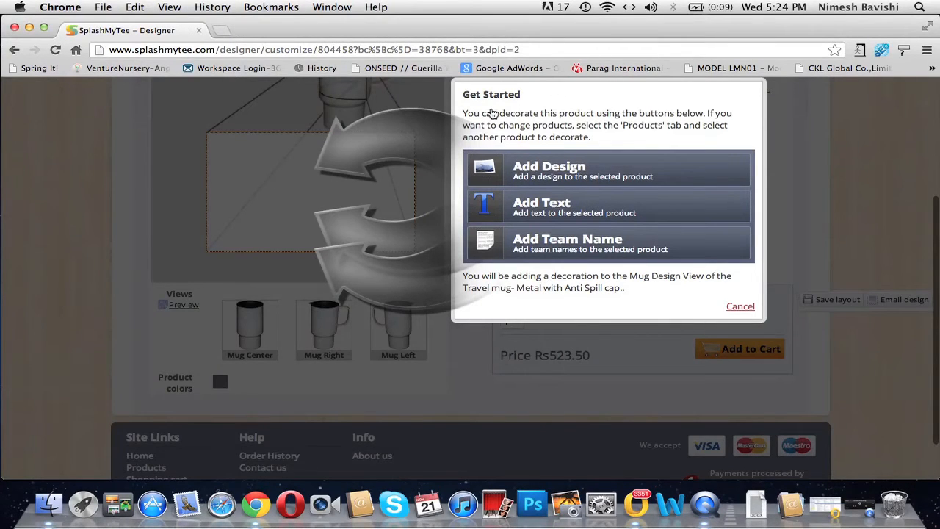
pyautogui.moveTo(544, 138)
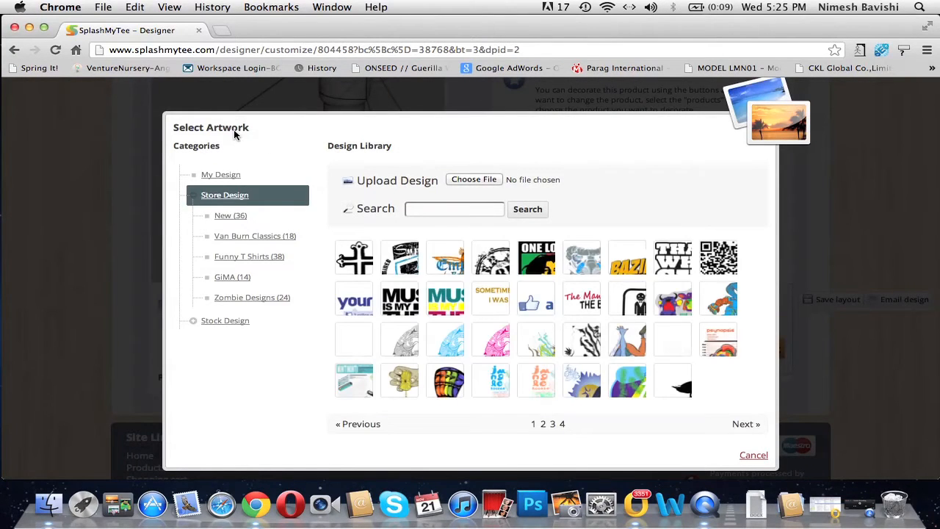
pyautogui.moveTo(247, 145)
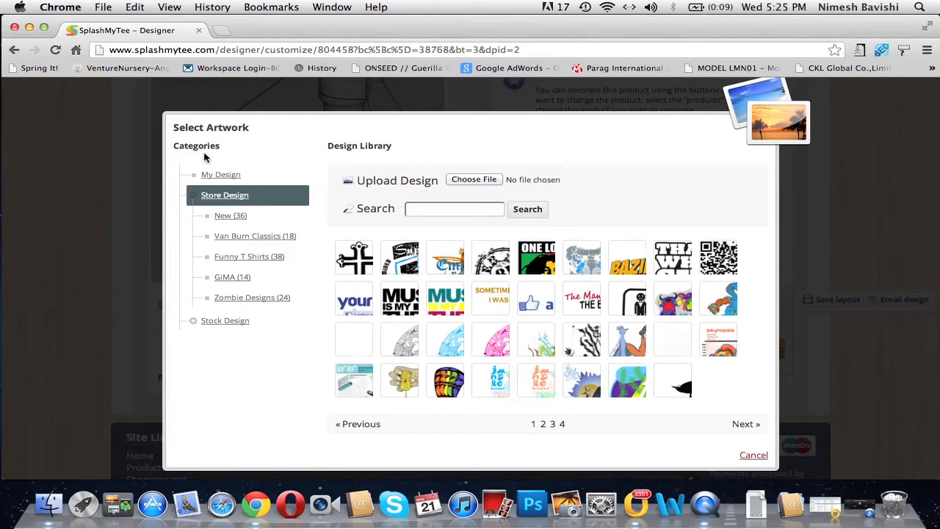
pyautogui.moveTo(228, 160)
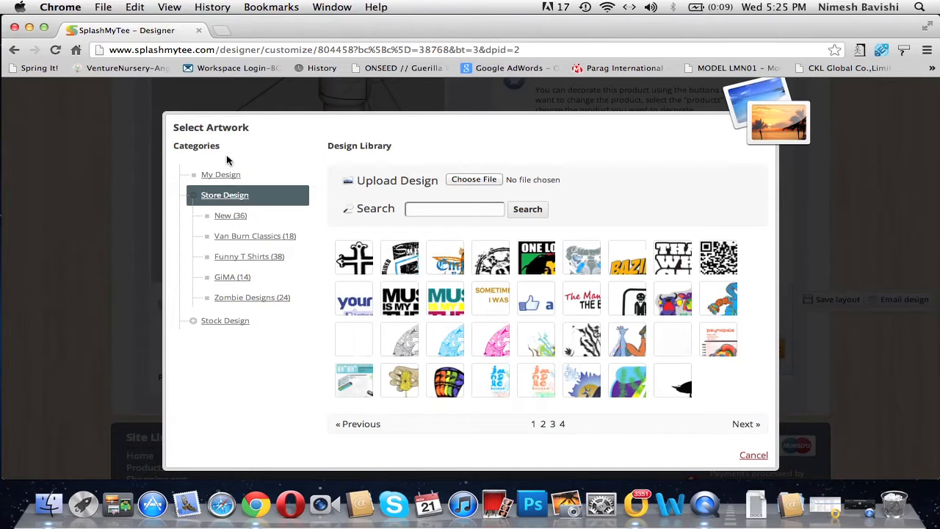
# Browse My Design, return to Store Design and expand the Stock Design categories
pyautogui.click(221, 173)
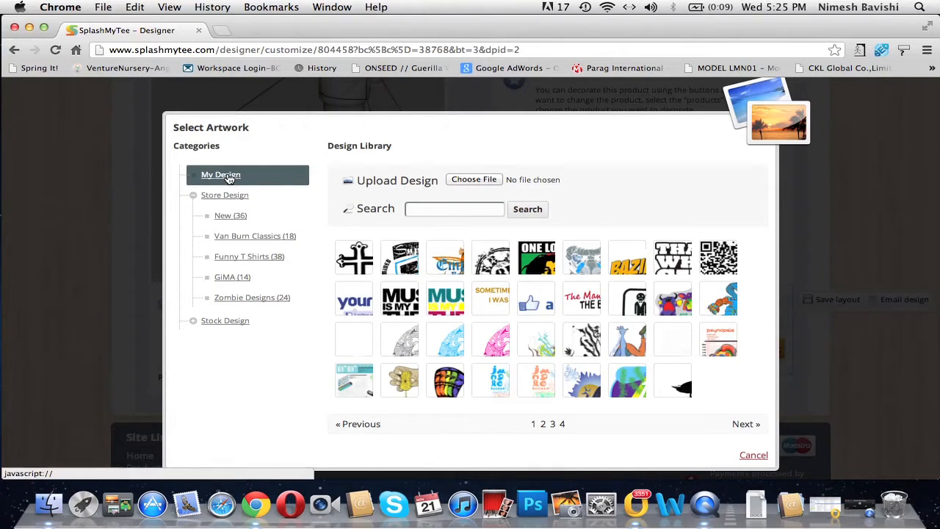
pyautogui.click(220, 173)
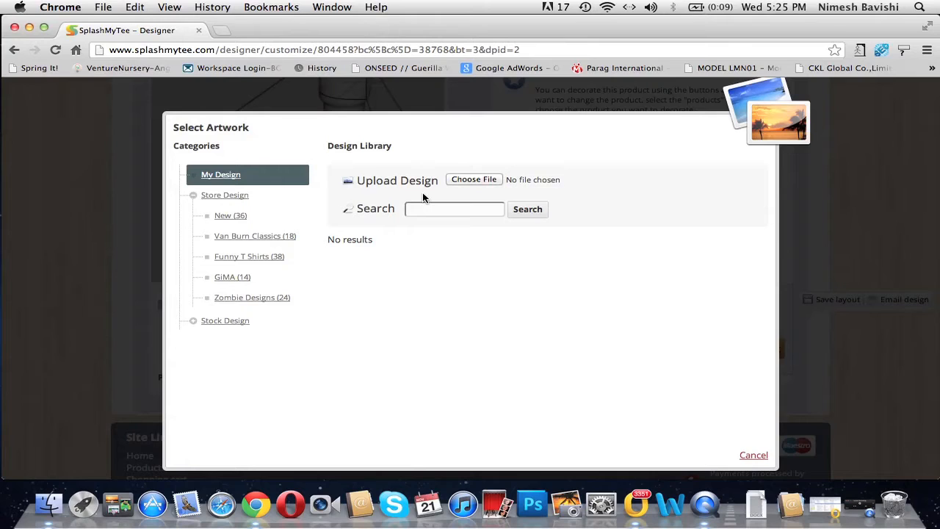
pyautogui.moveTo(469, 188)
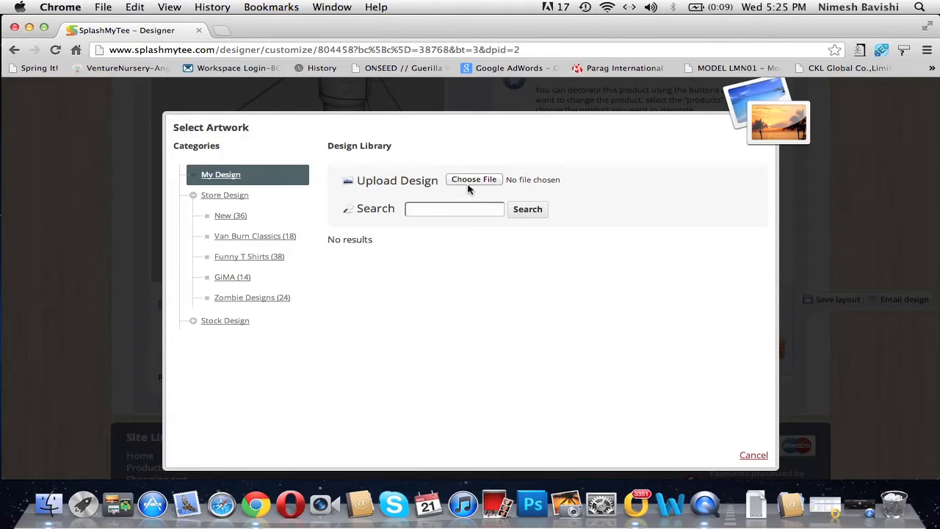
pyautogui.moveTo(461, 200)
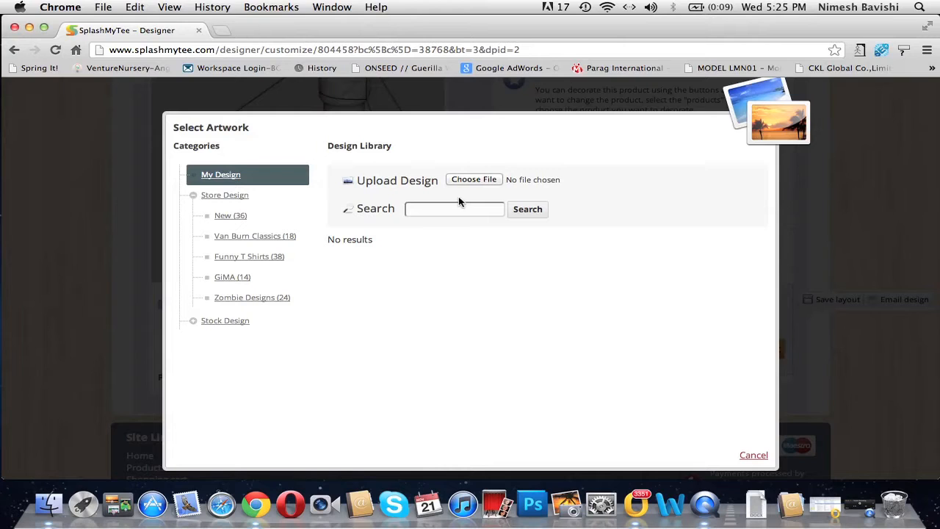
pyautogui.click(224, 194)
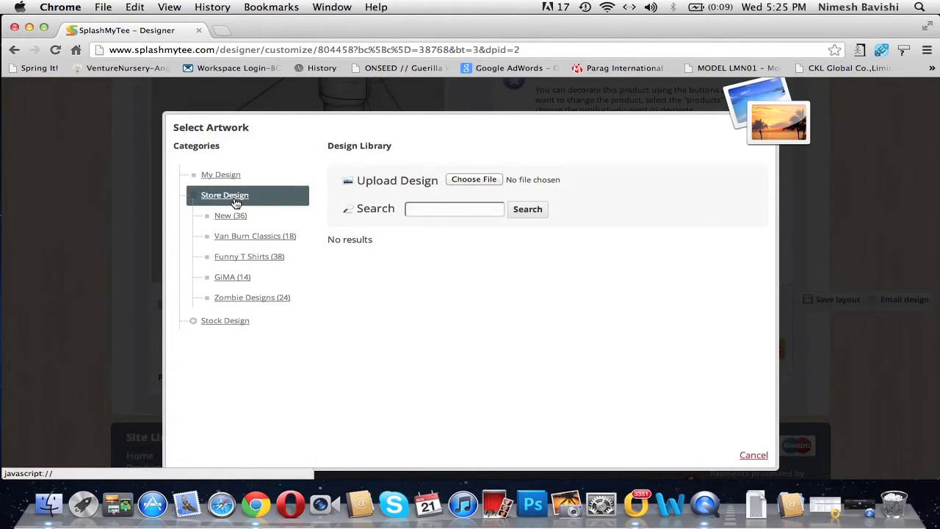
pyautogui.click(224, 320)
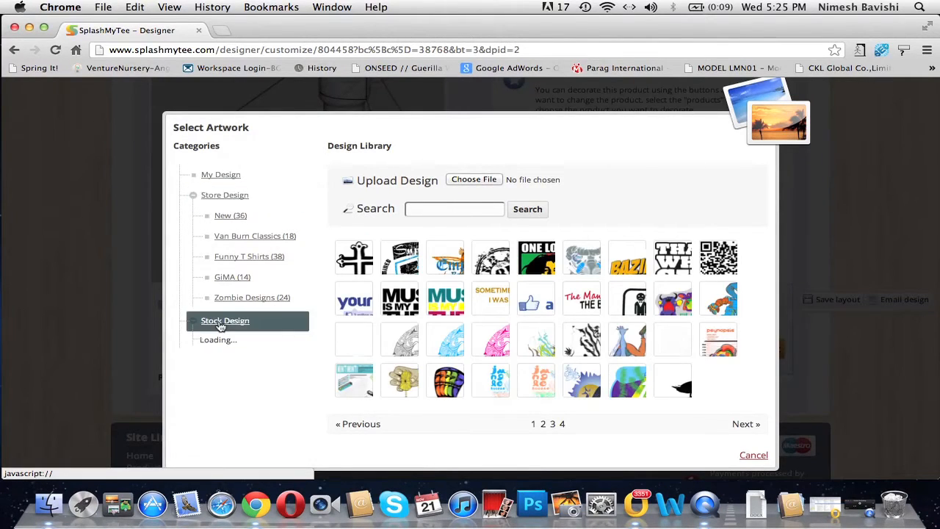
pyautogui.click(225, 321)
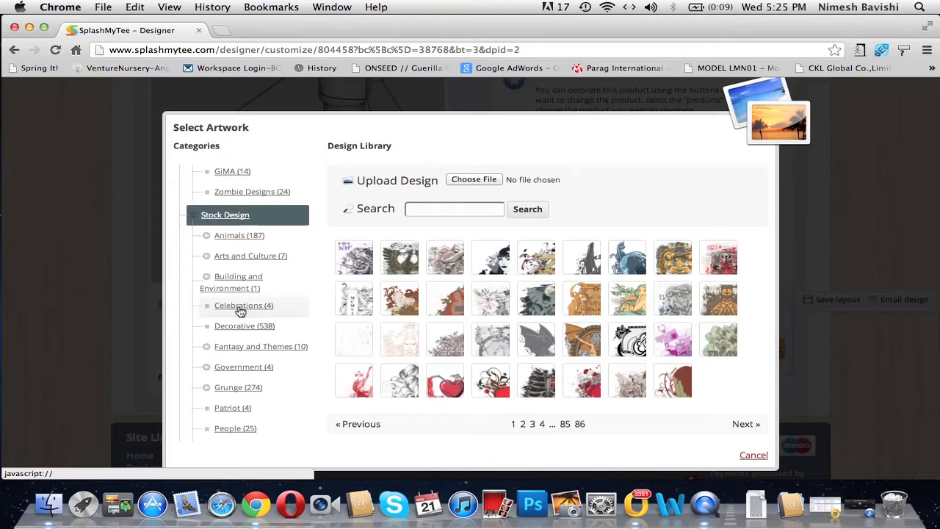
# Preview the Holi-Daze cartoon from the Celebrations (4) stock artwork
pyautogui.click(243, 304)
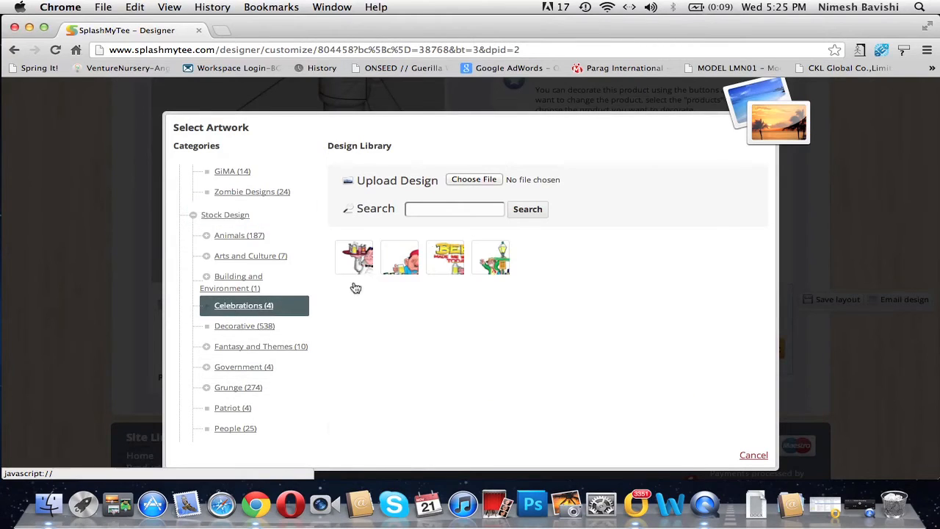
pyautogui.moveTo(466, 270)
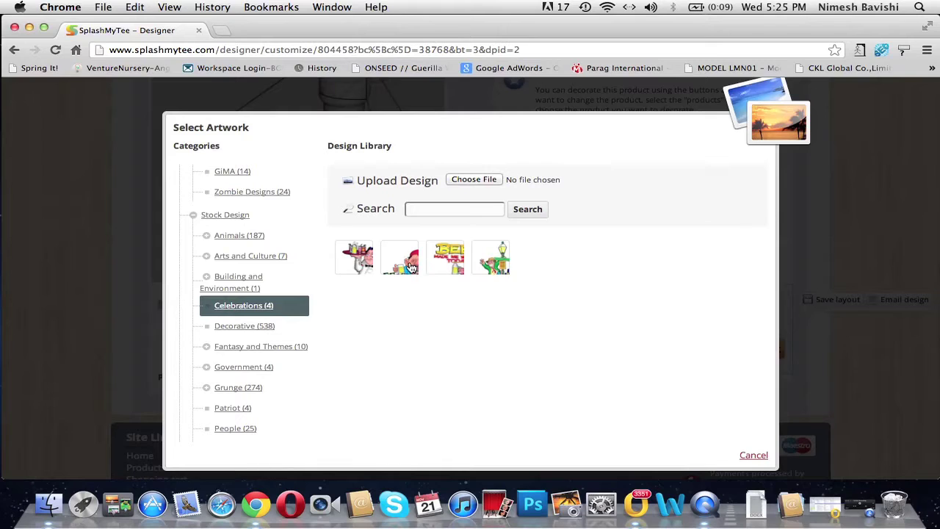
pyautogui.click(400, 257)
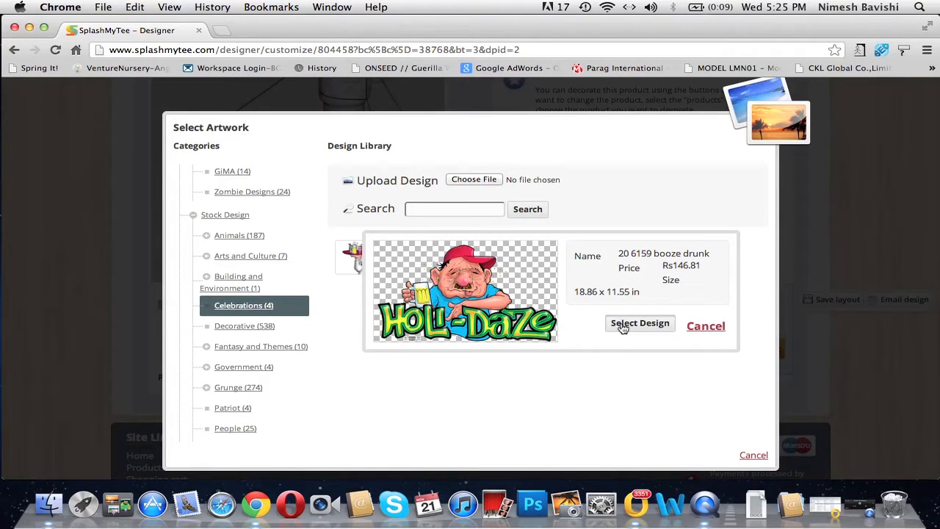
# Place the Holi-Daze artwork on the mug and enlarge it to cover the print area
pyautogui.click(641, 324)
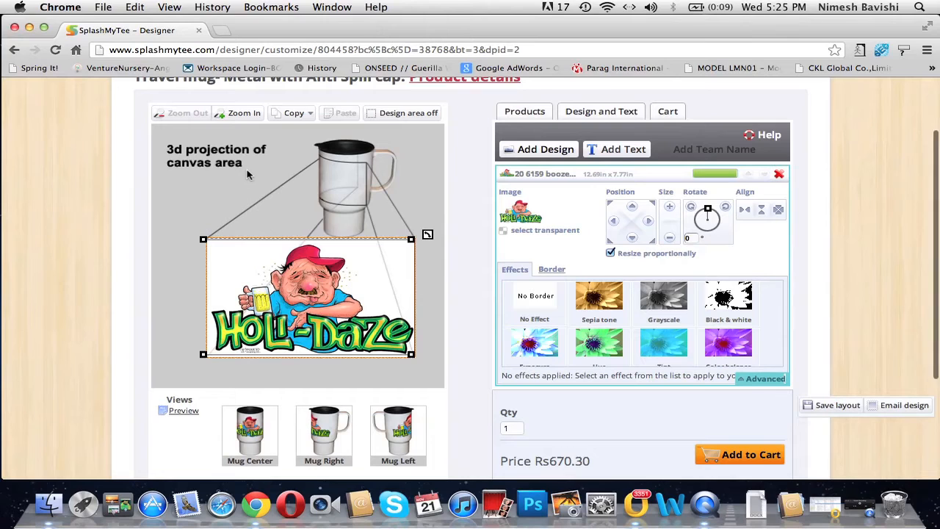
pyautogui.scroll(-3)
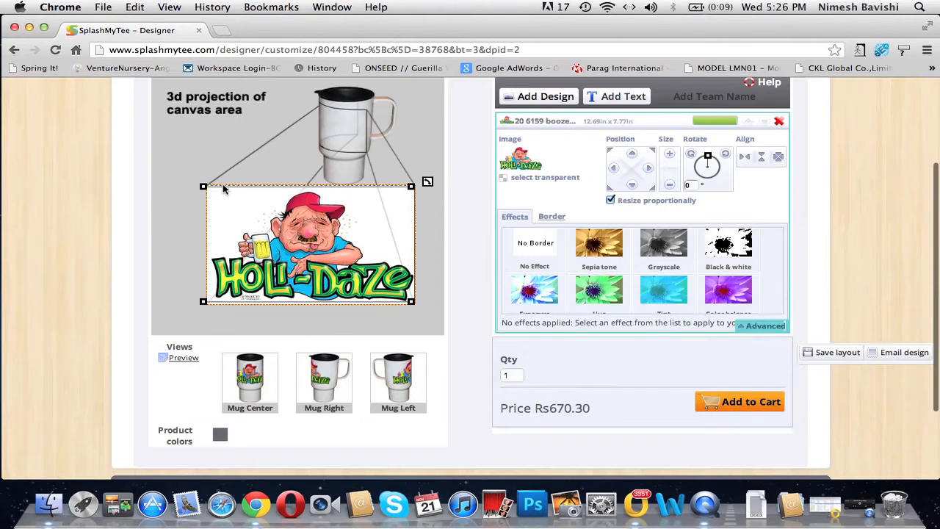
pyautogui.moveTo(223, 324)
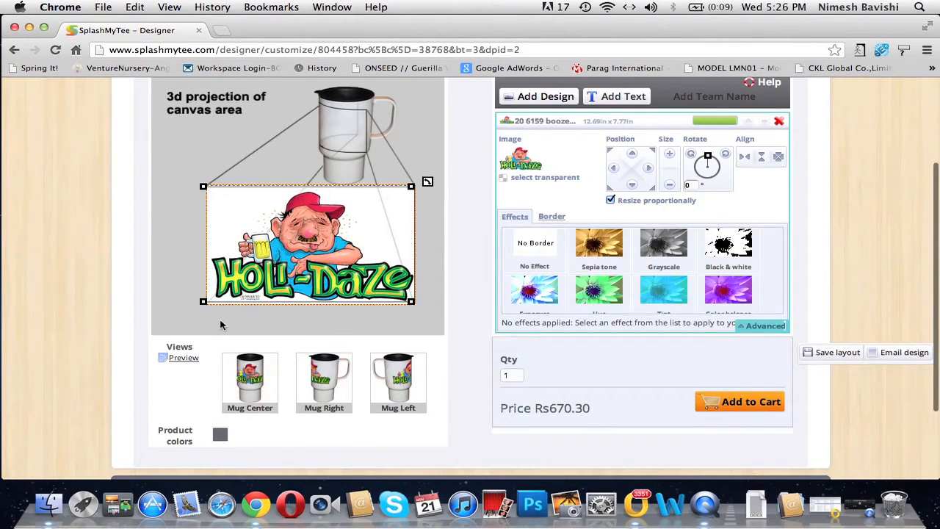
pyautogui.moveTo(198, 208)
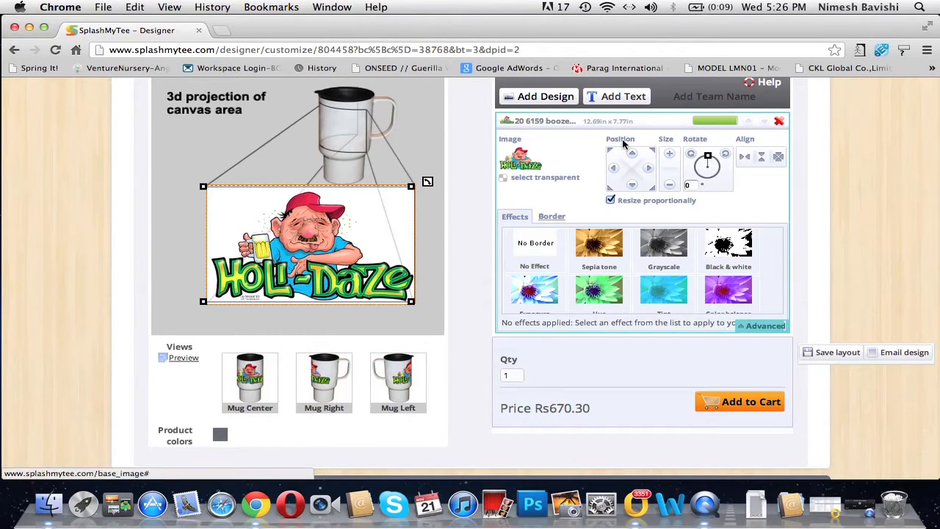
pyautogui.moveTo(614, 169)
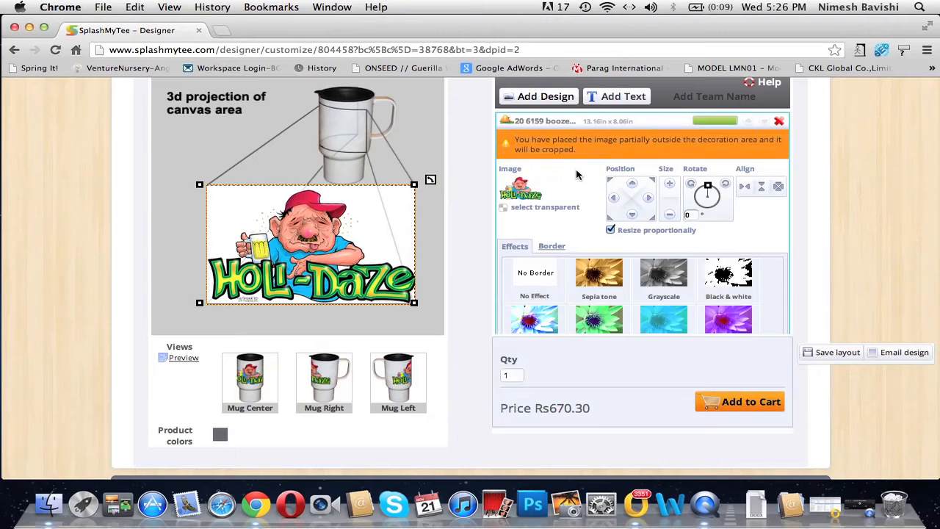
pyautogui.moveTo(562, 147)
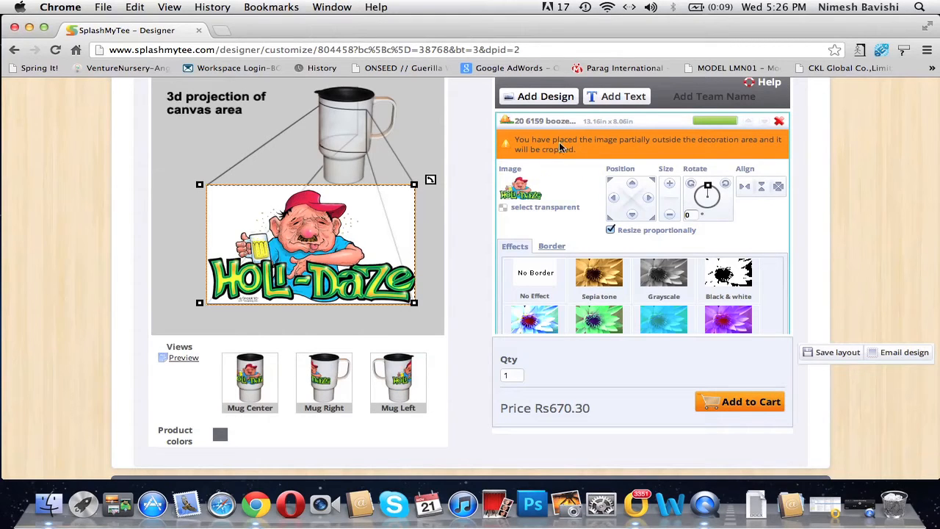
pyautogui.moveTo(627, 157)
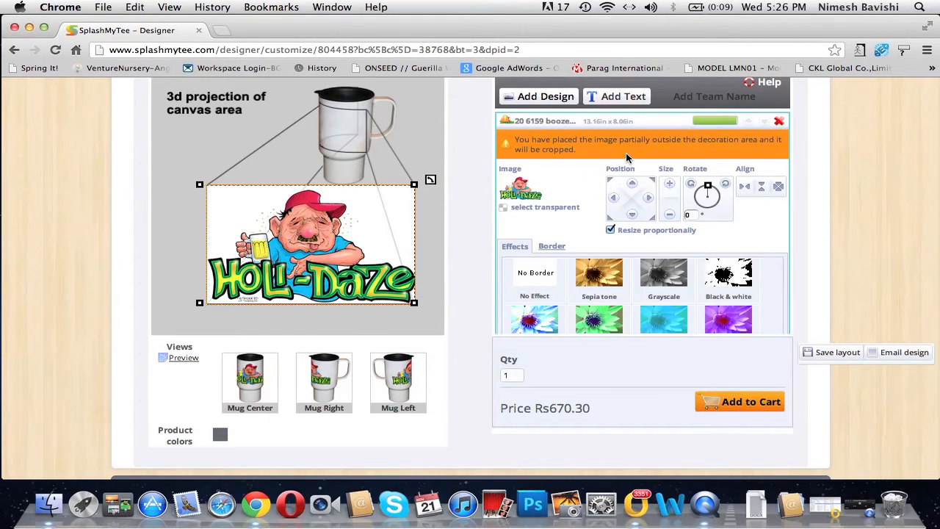
pyautogui.moveTo(512, 154)
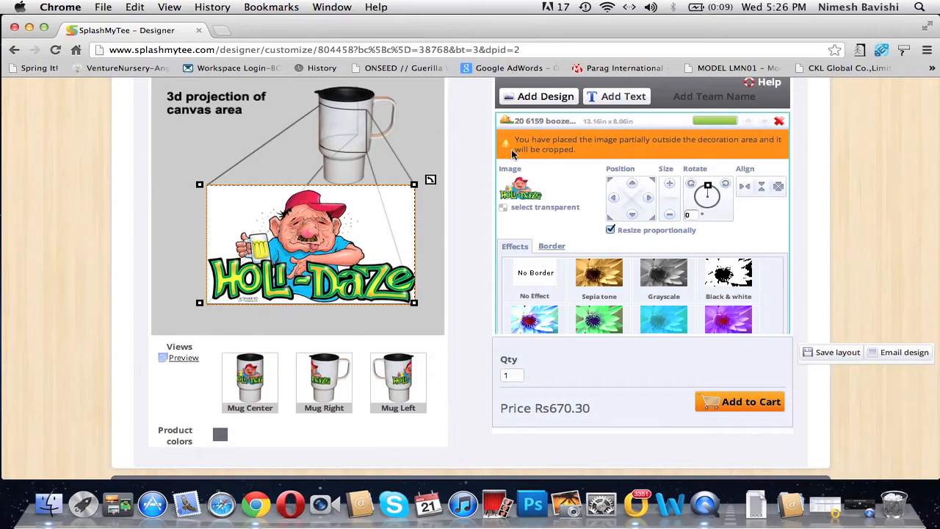
# Shrink and tilt the Holi-Daze artwork inside the print area, then show its Border styles
pyautogui.click(668, 184)
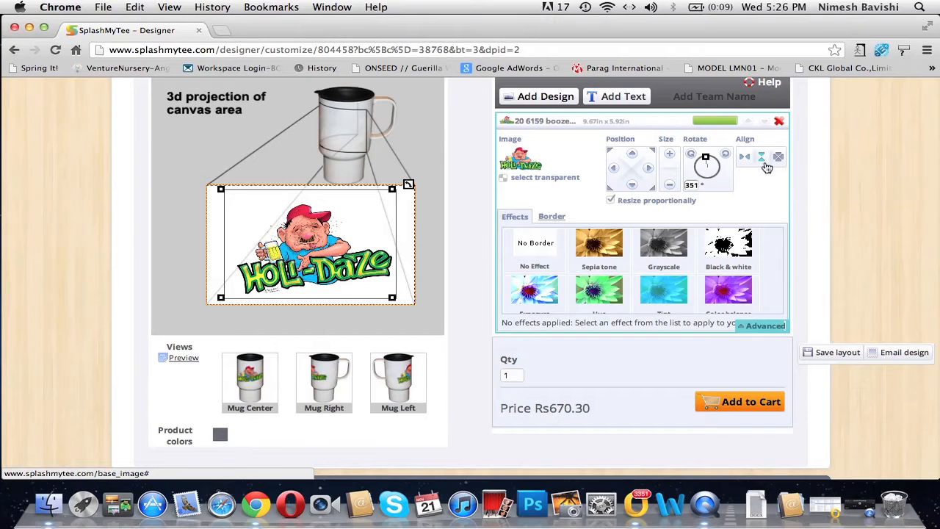
pyautogui.moveTo(779, 158)
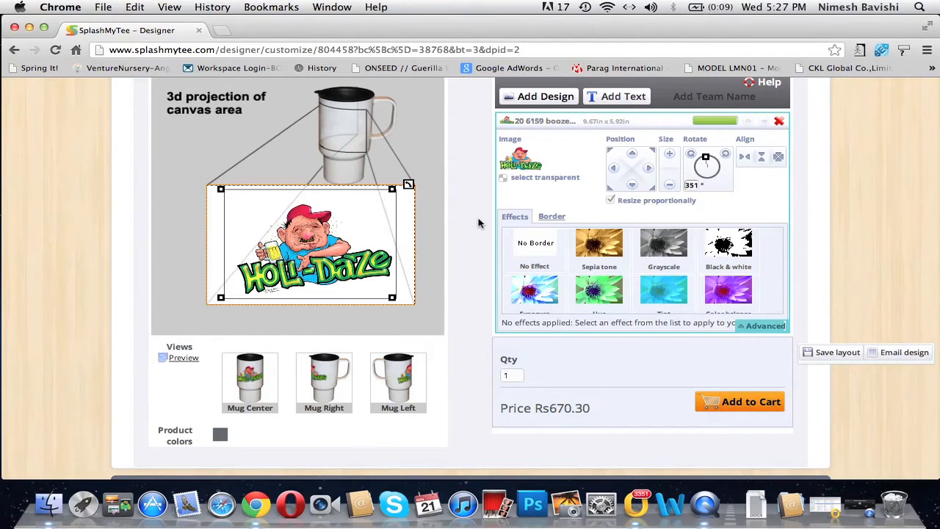
pyautogui.scroll(-3)
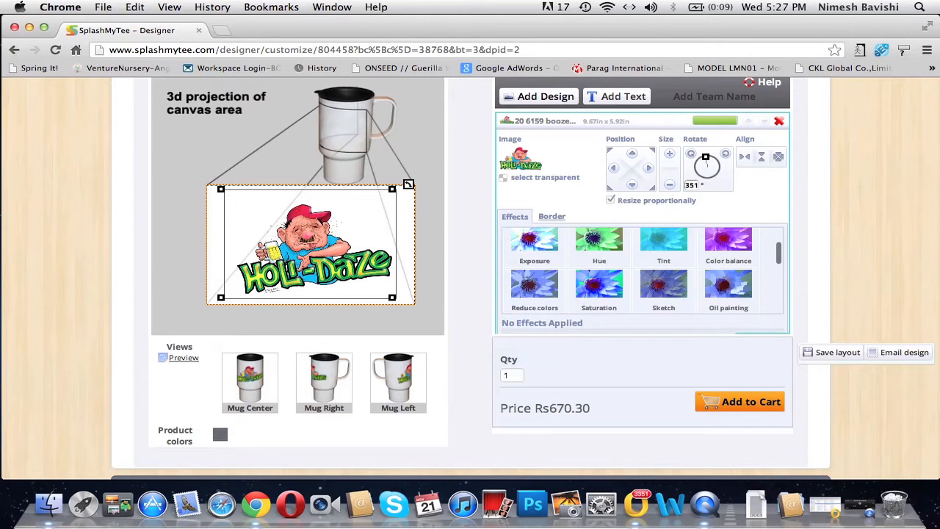
pyautogui.scroll(-3)
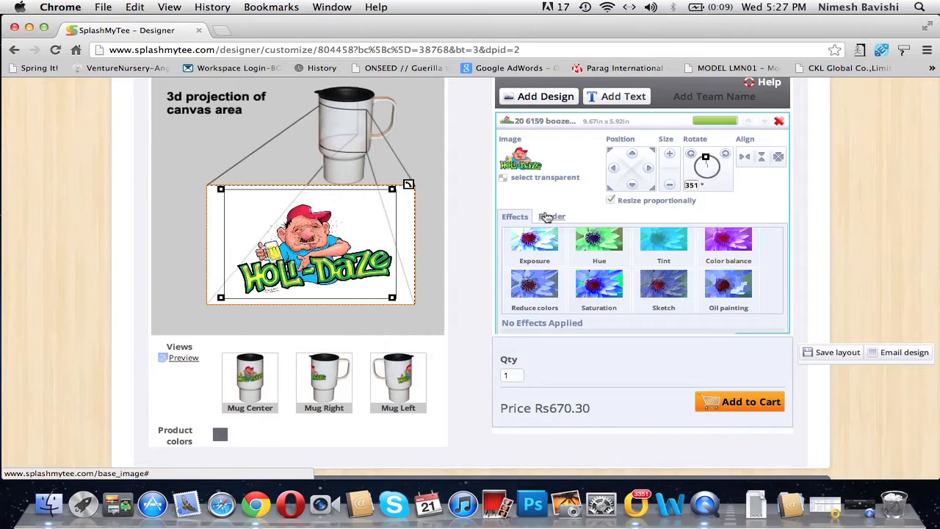
pyautogui.click(550, 216)
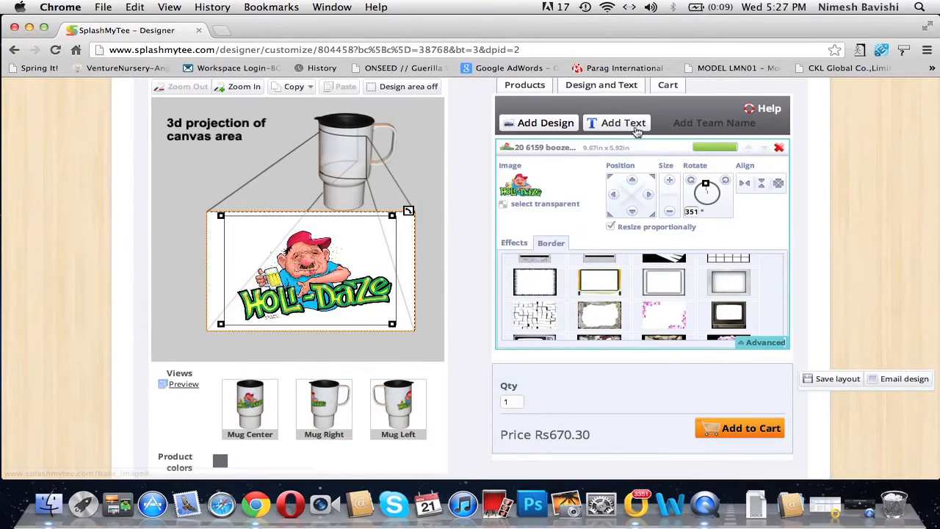
# Add the print text 'MY TRAVEL MUG' to the mug design
pyautogui.click(621, 123)
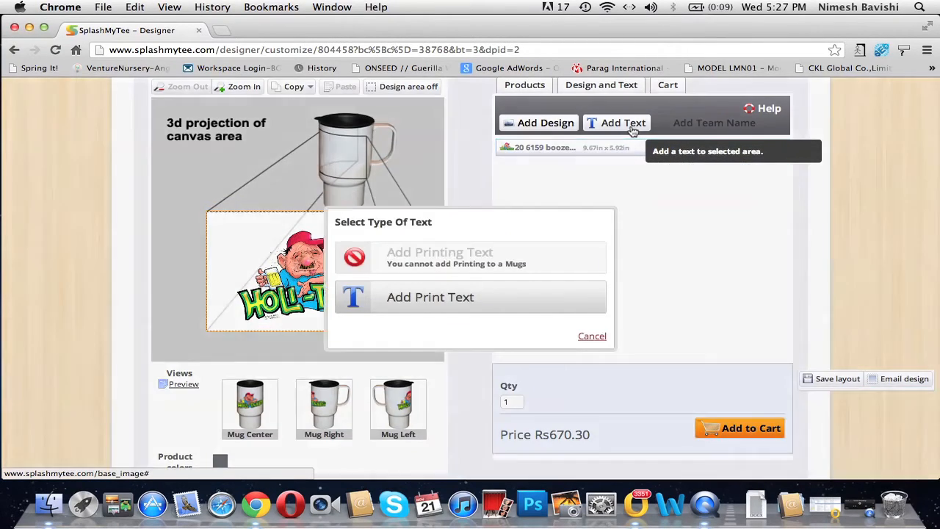
pyautogui.click(429, 297)
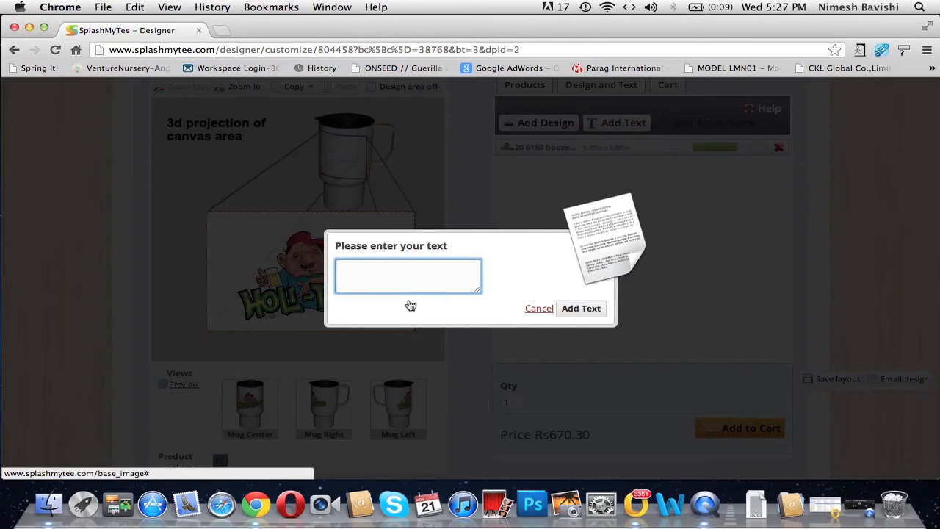
pyautogui.write('MY TRA')
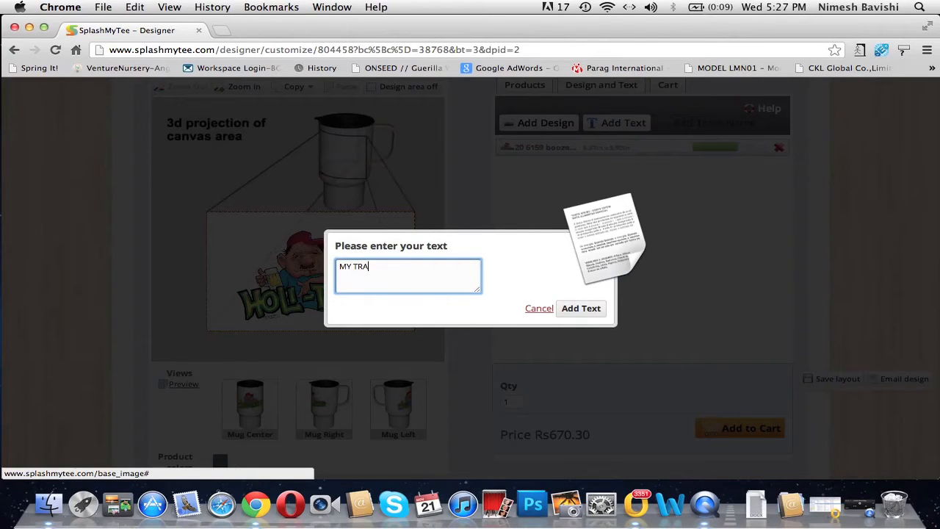
pyautogui.write('VEL MU')
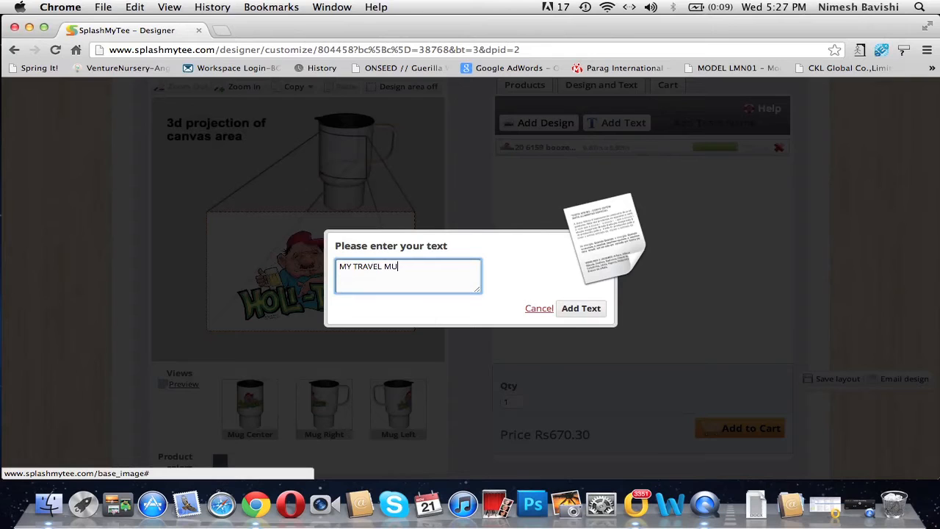
pyautogui.click(582, 308)
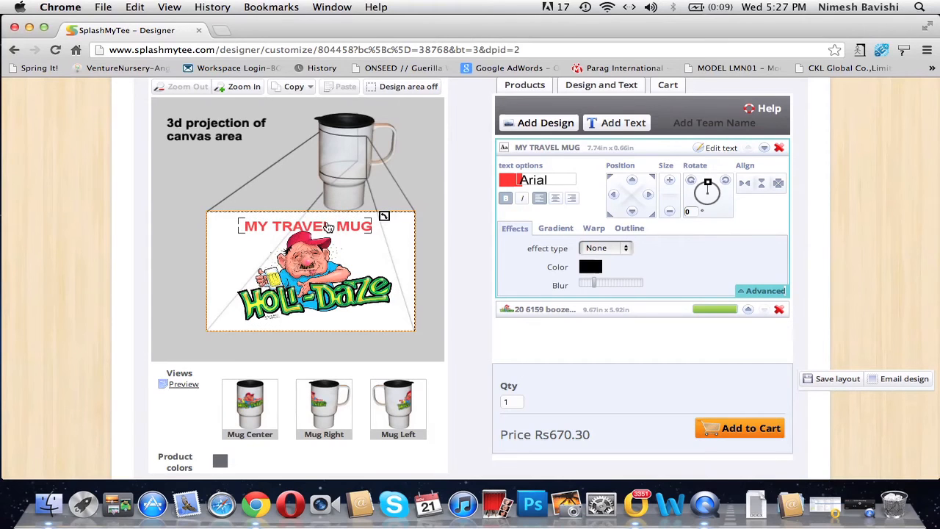
pyautogui.moveTo(614, 197)
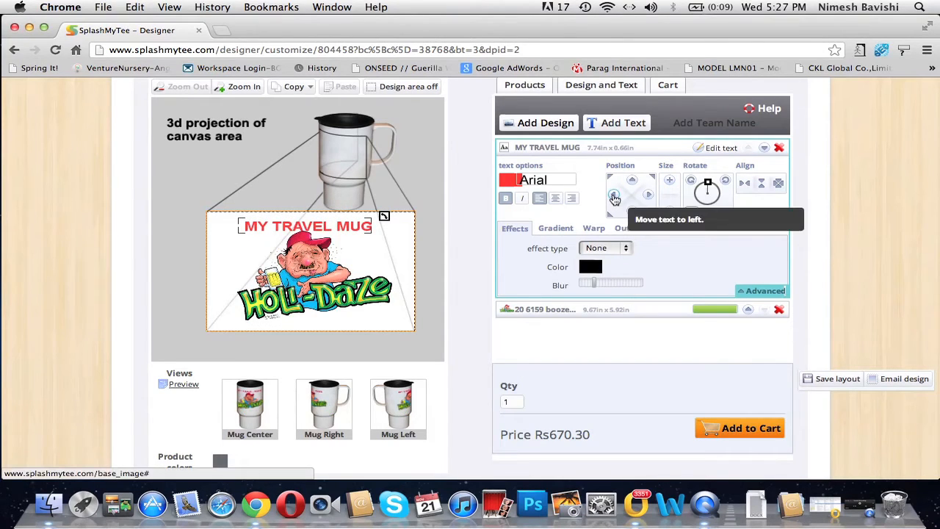
# Nudge the MY TRAVEL MUG text left and centre it horizontally on the mug
pyautogui.click(614, 197)
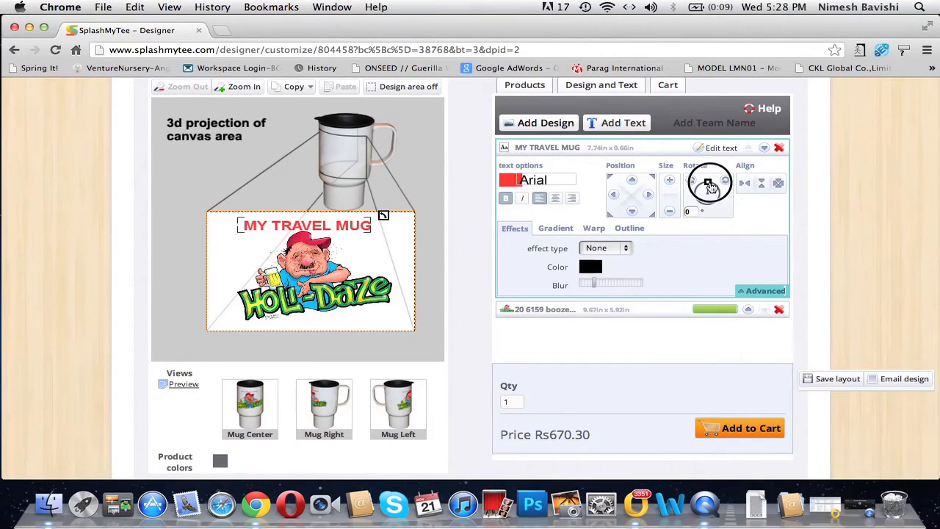
pyautogui.moveTo(745, 182)
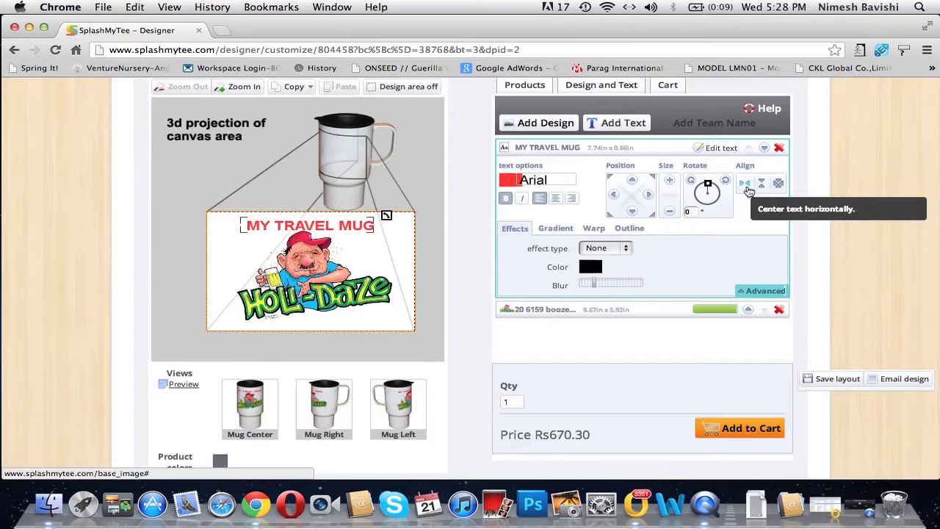
pyautogui.click(761, 182)
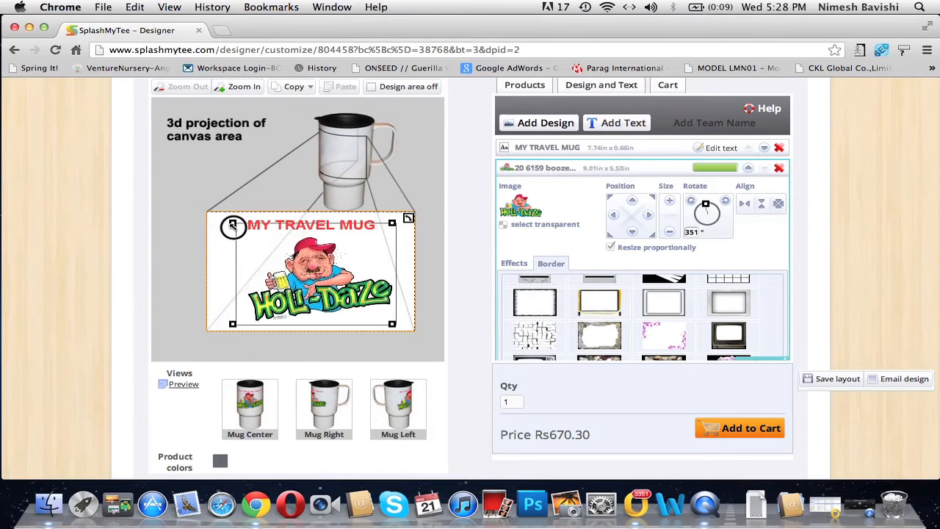
# Shrink the Holi-Daze artwork and adjust its tilt so it sits centred beneath the text
pyautogui.moveTo(232, 227); pyautogui.dragTo(223, 226)
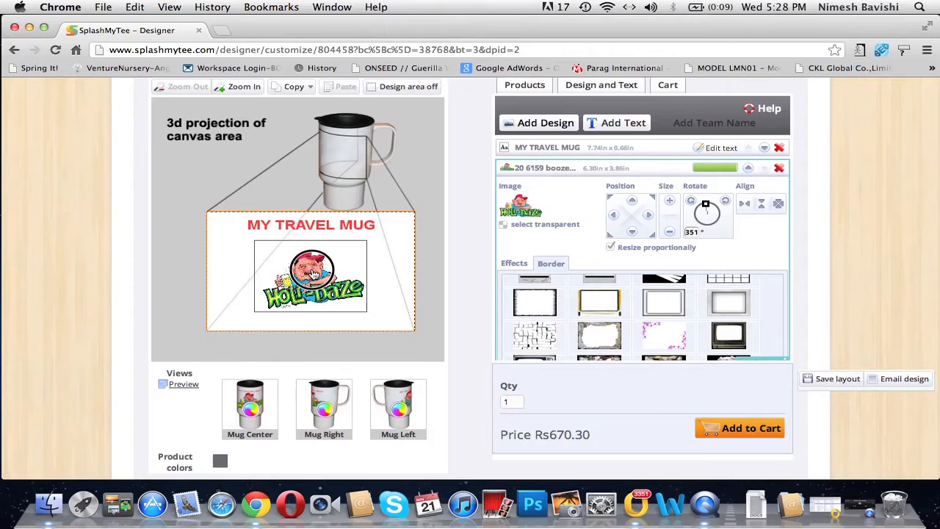
pyautogui.click(309, 276)
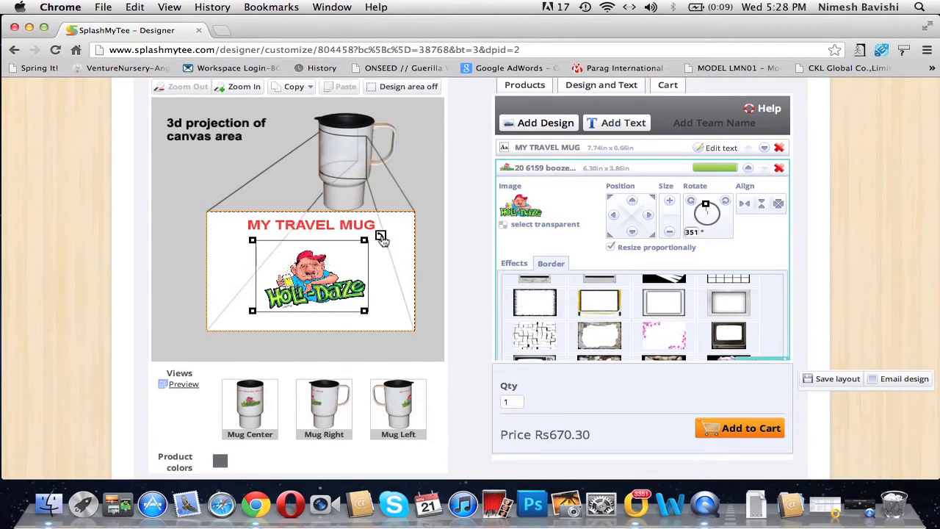
pyautogui.moveTo(382, 238); pyautogui.dragTo(379, 251)
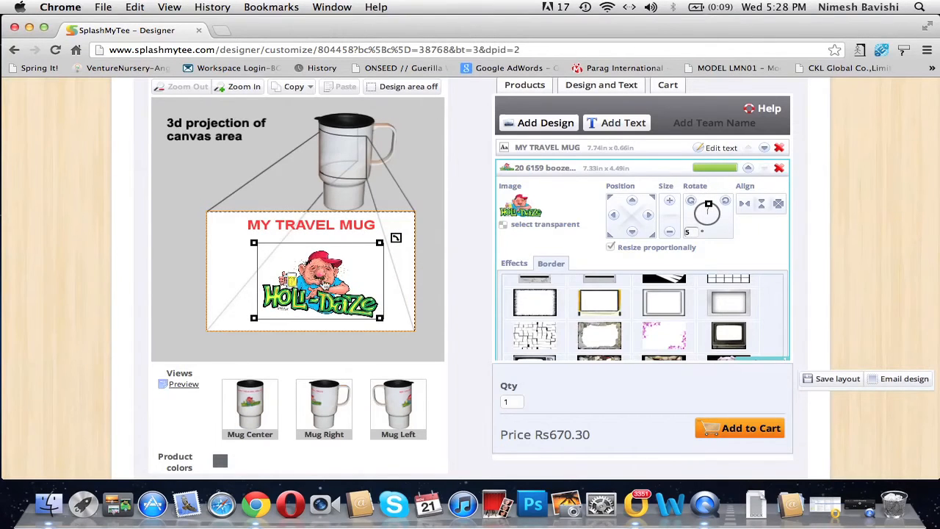
pyautogui.click(546, 146)
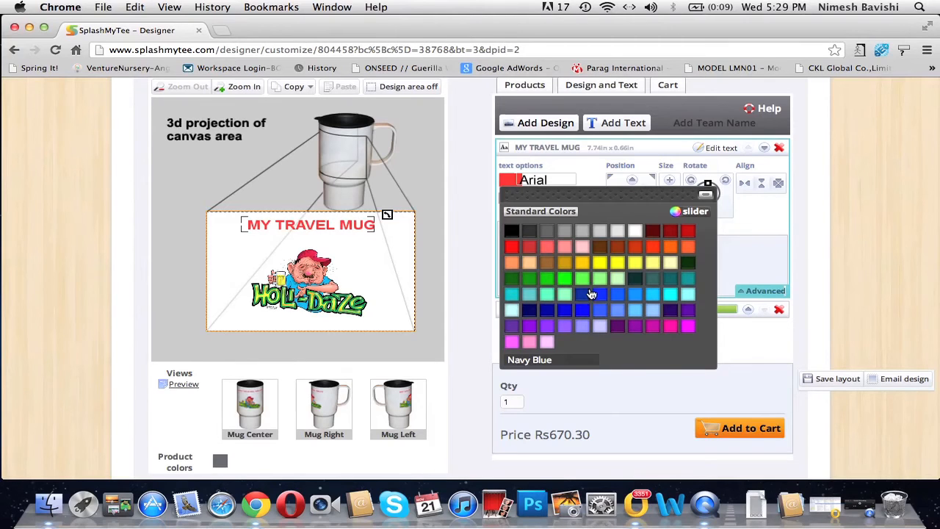
pyautogui.moveTo(584, 299)
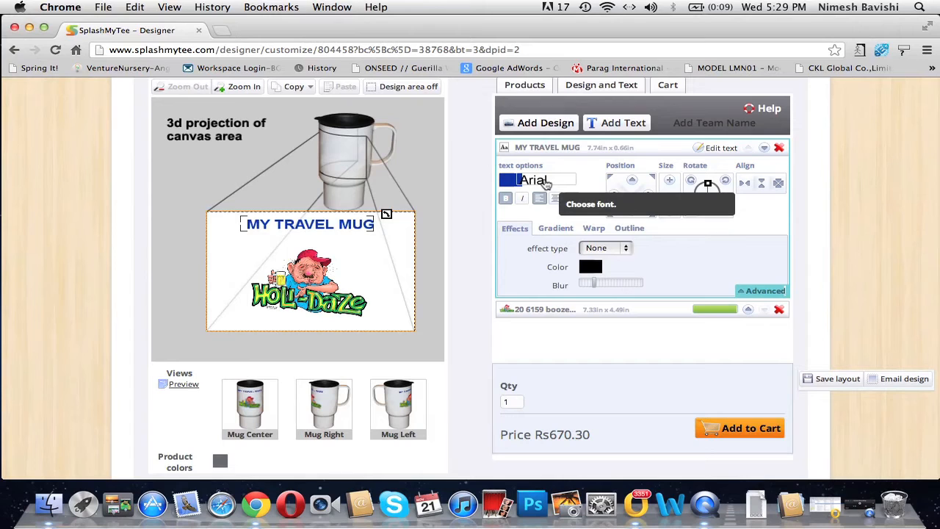
# Set the MY TRAVEL MUG text in the Alphamalemod font from the Techno category
pyautogui.click(536, 181)
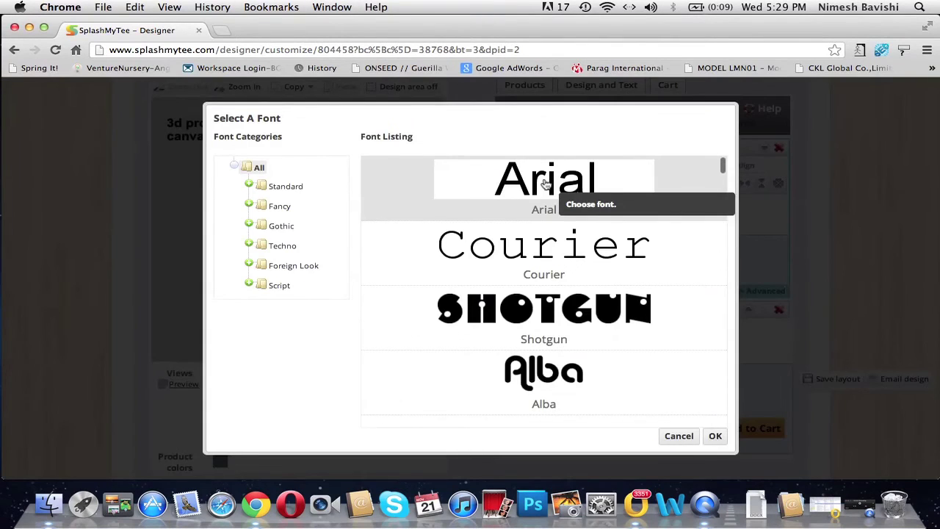
pyautogui.moveTo(380, 308)
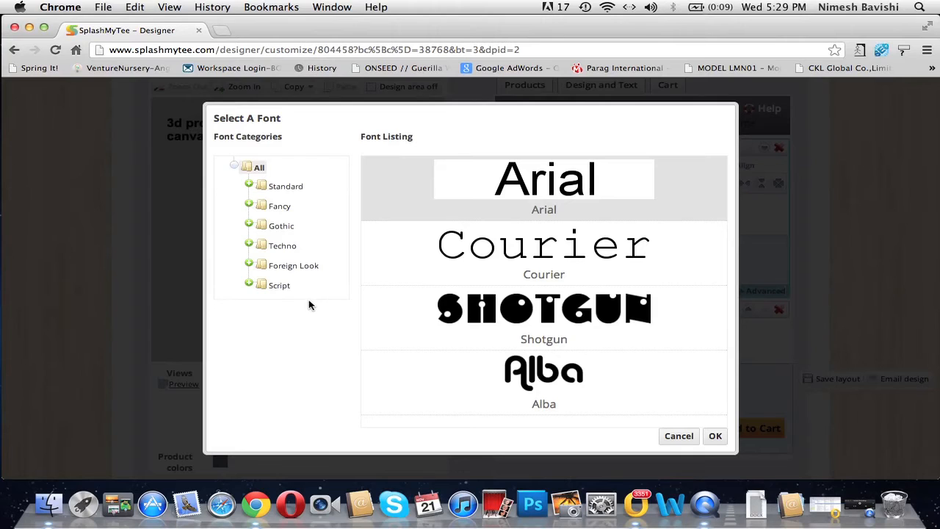
pyautogui.scroll(-3)
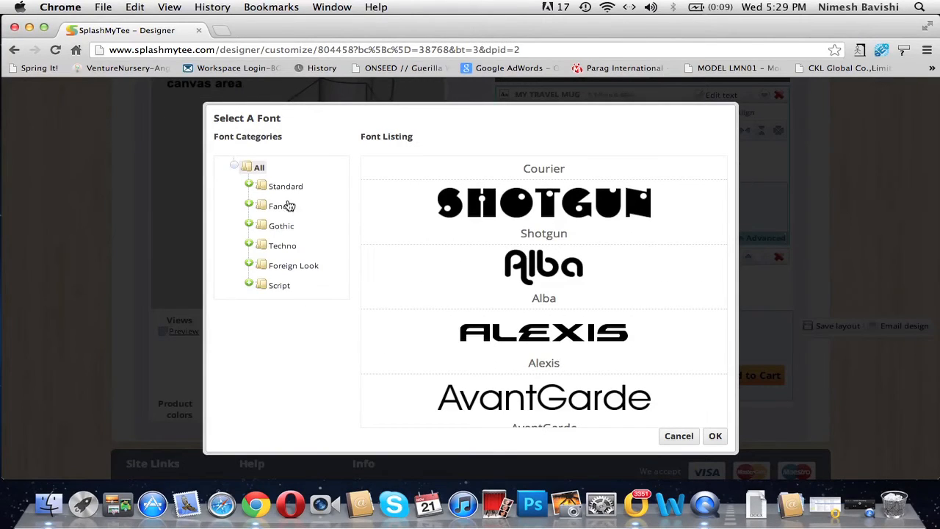
pyautogui.click(282, 245)
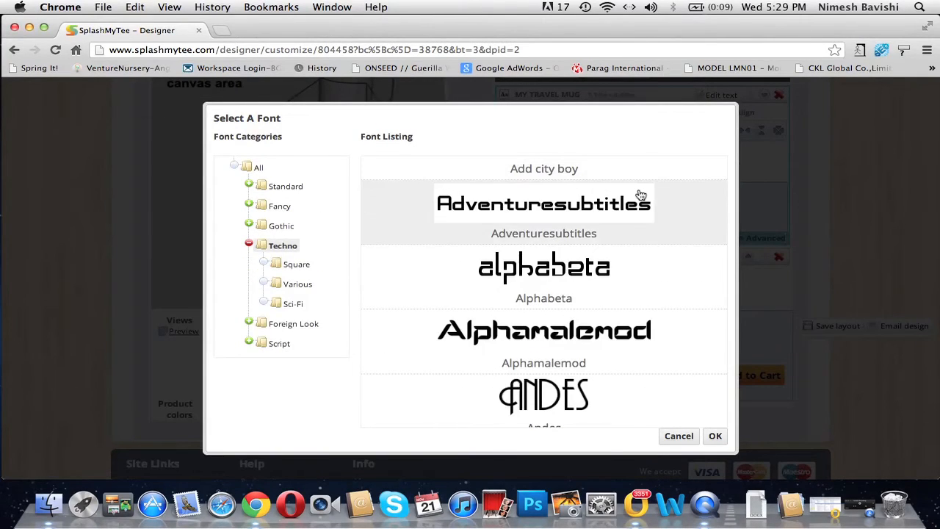
pyautogui.scroll(-3)
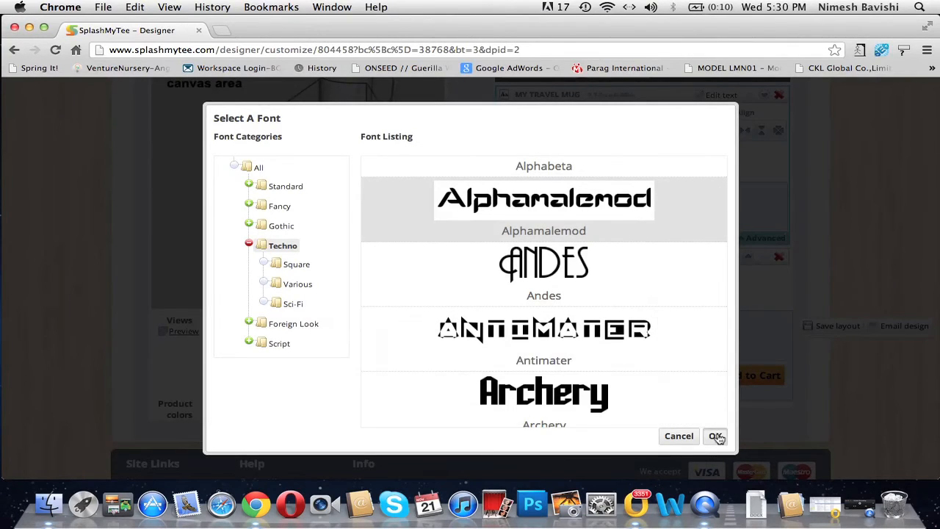
pyautogui.click(715, 436)
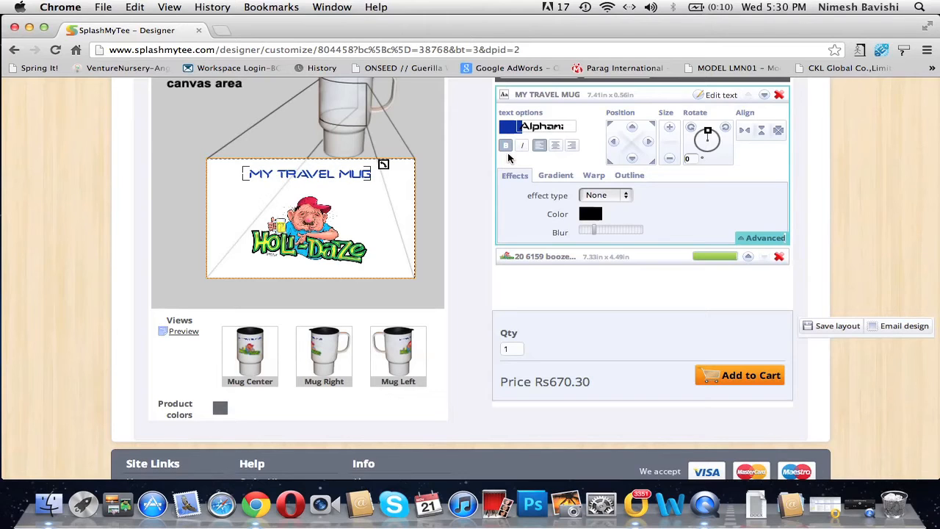
pyautogui.moveTo(523, 145)
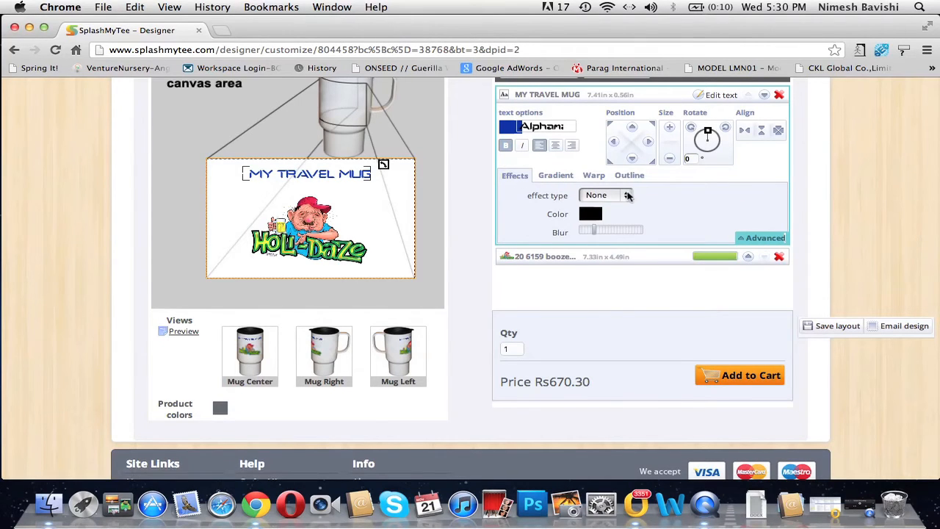
# Apply a Glow effect to the text, adjust its strength and pick a glow colour
pyautogui.click(626, 194)
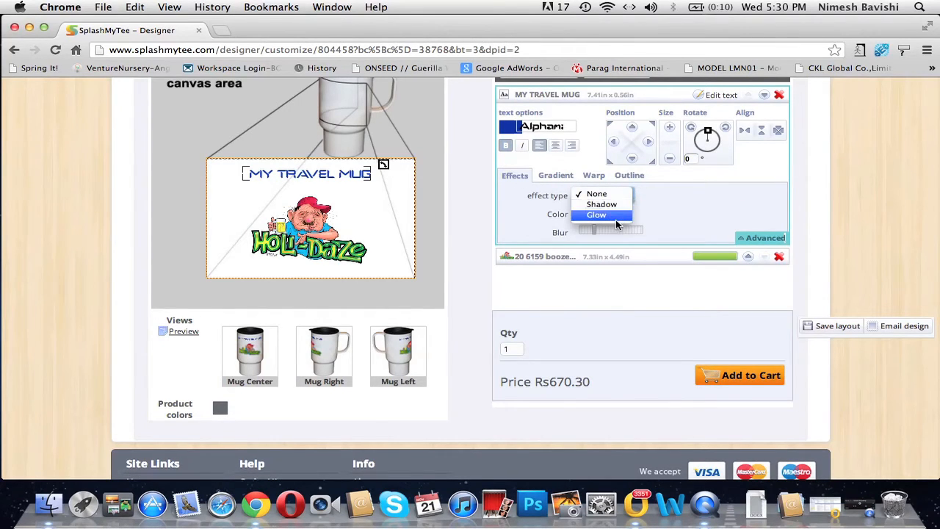
pyautogui.click(597, 215)
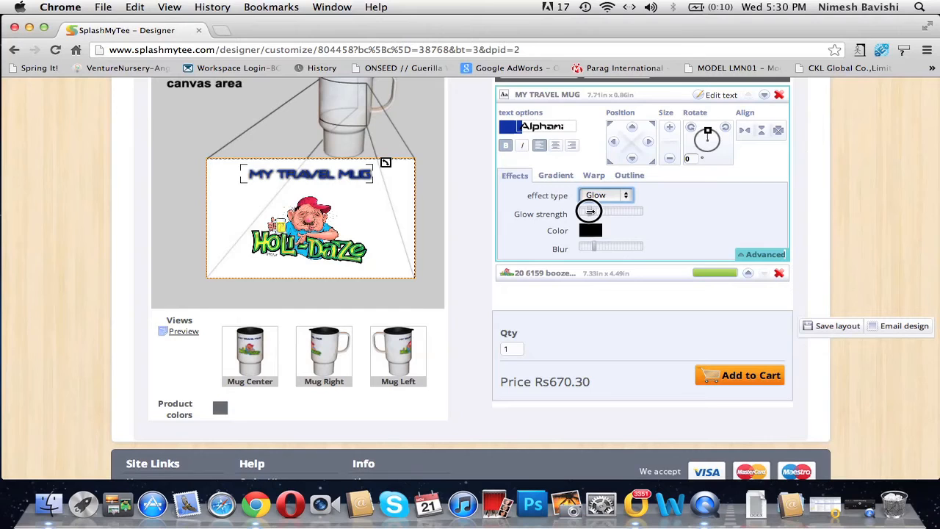
pyautogui.moveTo(587, 212); pyautogui.dragTo(584, 211)
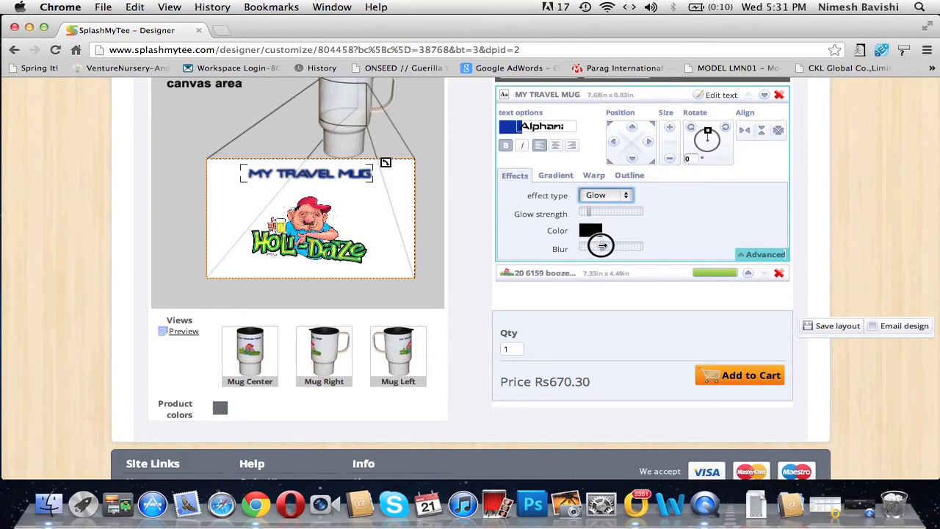
pyautogui.click(591, 230)
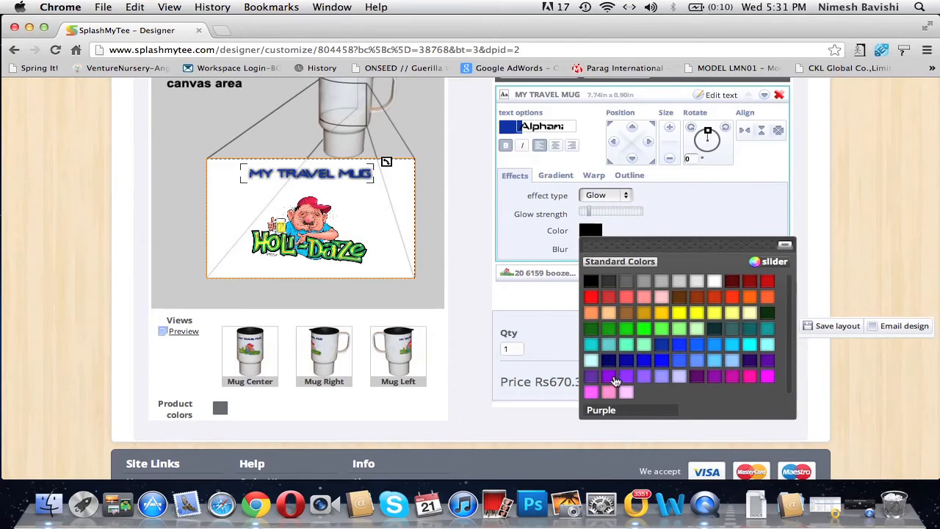
pyautogui.click(556, 175)
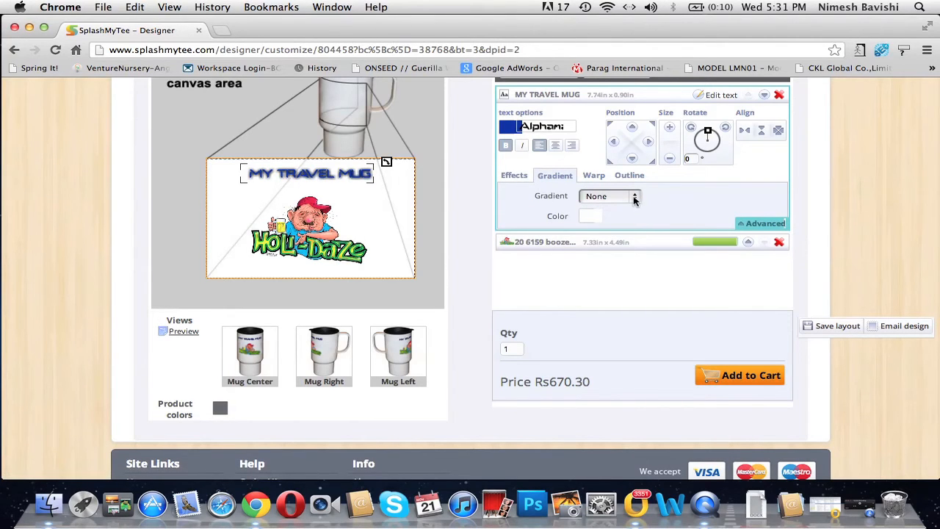
# Review the gradient choices for the MY TRAVEL MUG text and reselect it for outline styling
pyautogui.click(610, 197)
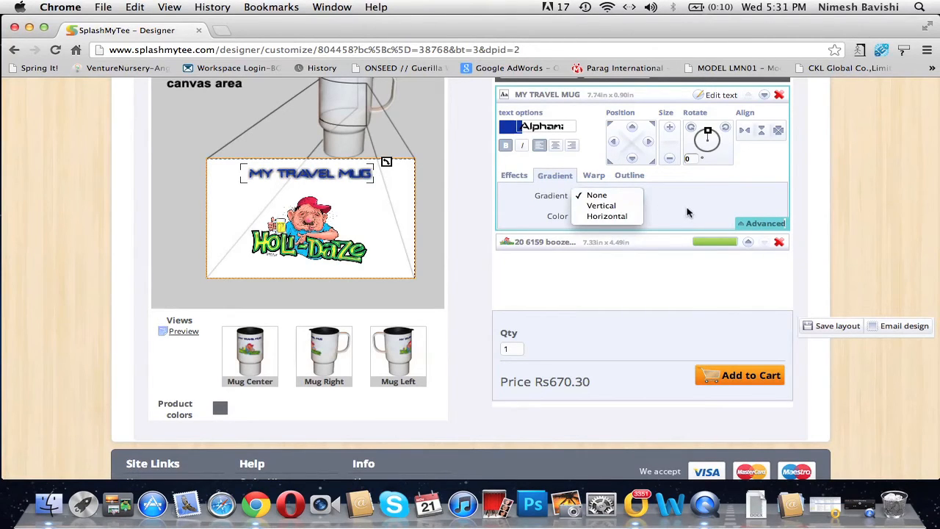
pyautogui.click(597, 194)
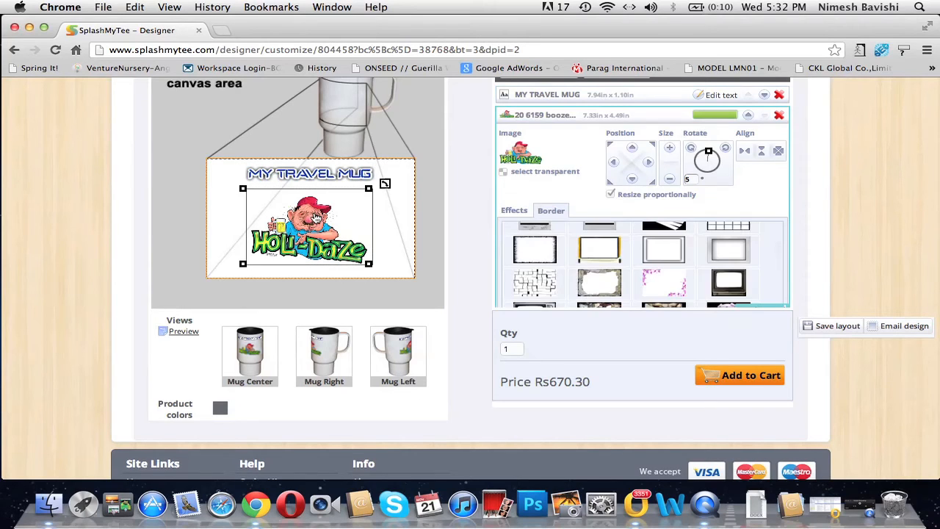
pyautogui.click(307, 176)
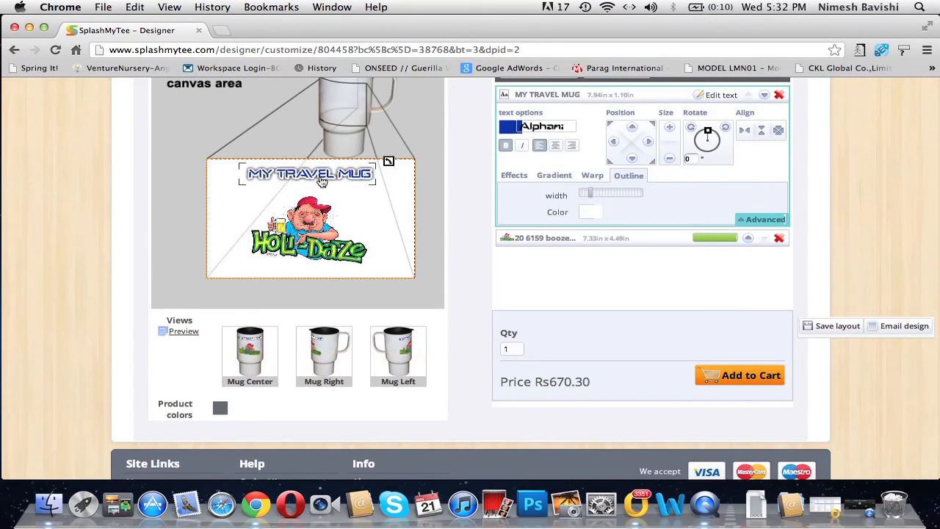
pyautogui.moveTo(780, 97)
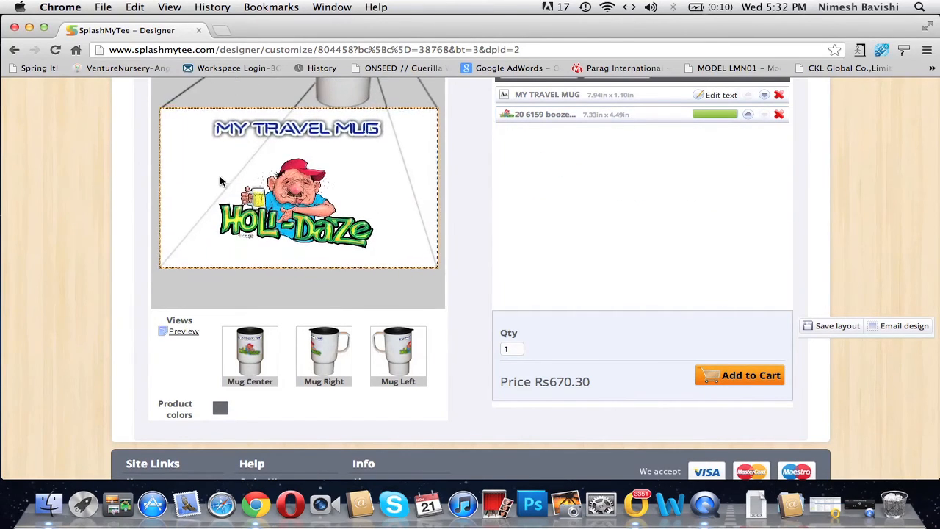
pyautogui.click(184, 332)
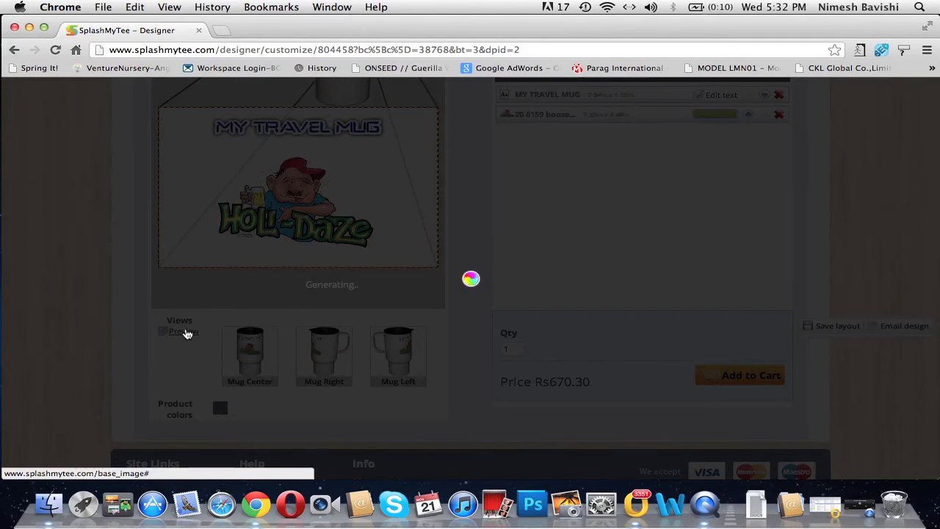
pyautogui.click(183, 332)
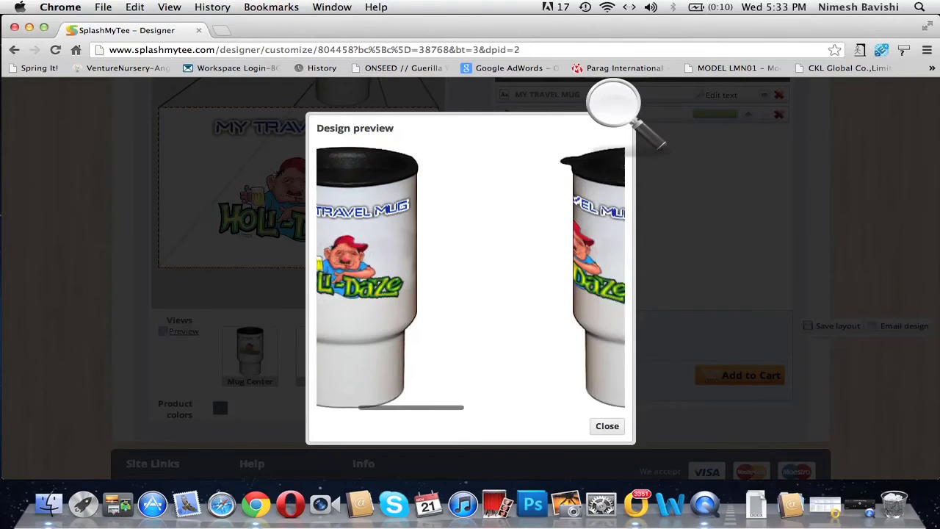
pyautogui.click(607, 426)
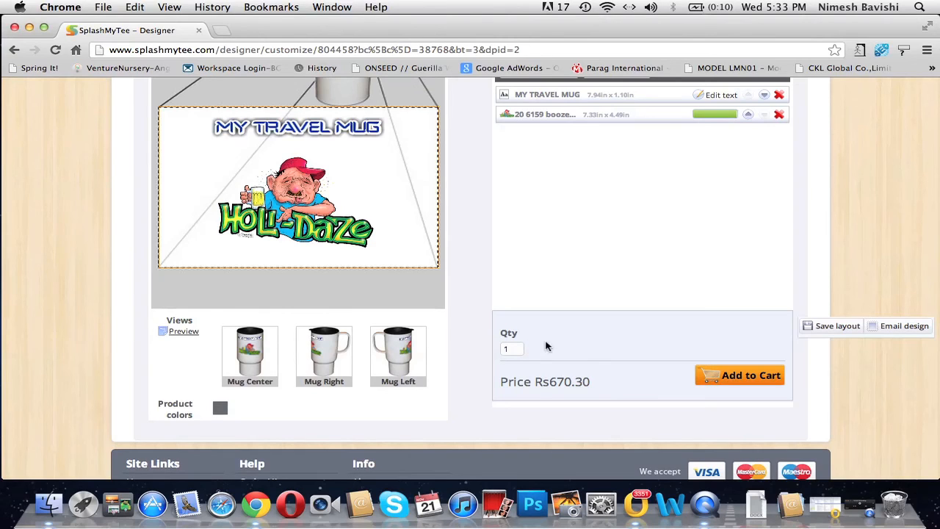
pyautogui.moveTo(603, 429)
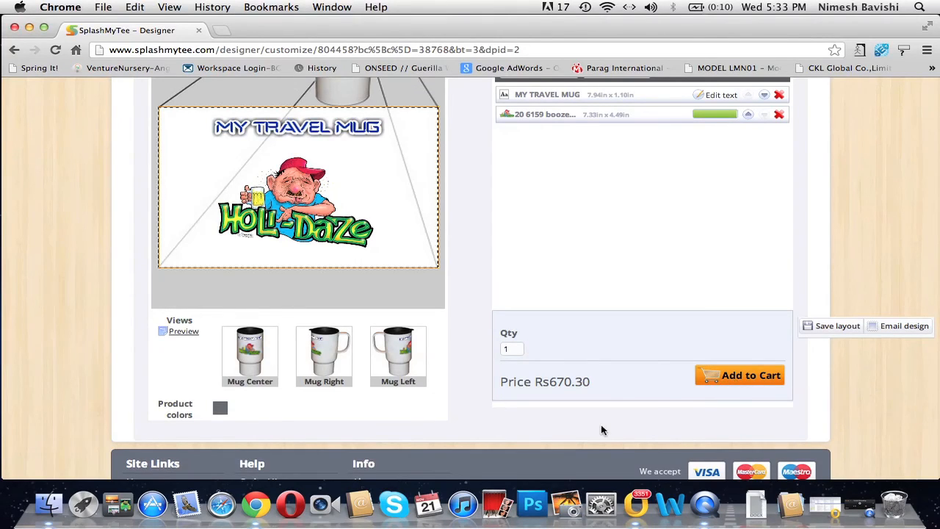